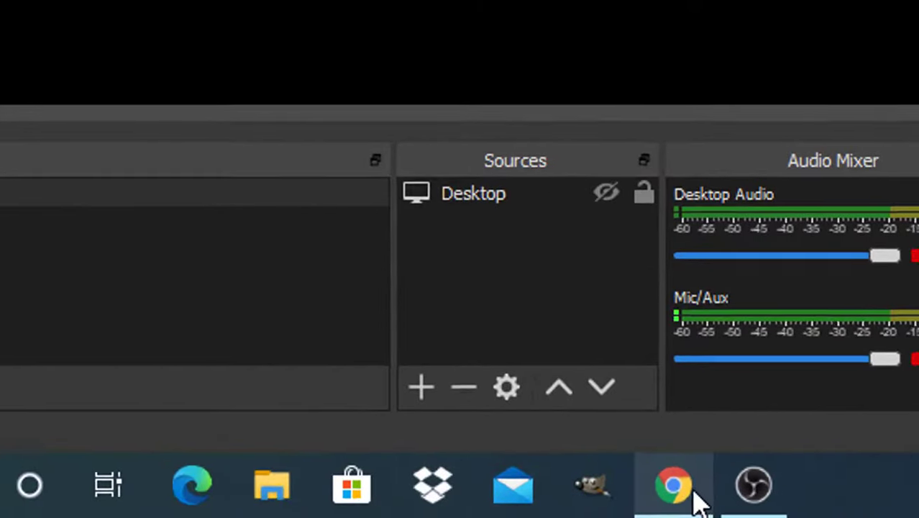
- Search Google in Chrome for 'eos utility for canon 1300d'
left_click(673, 483)
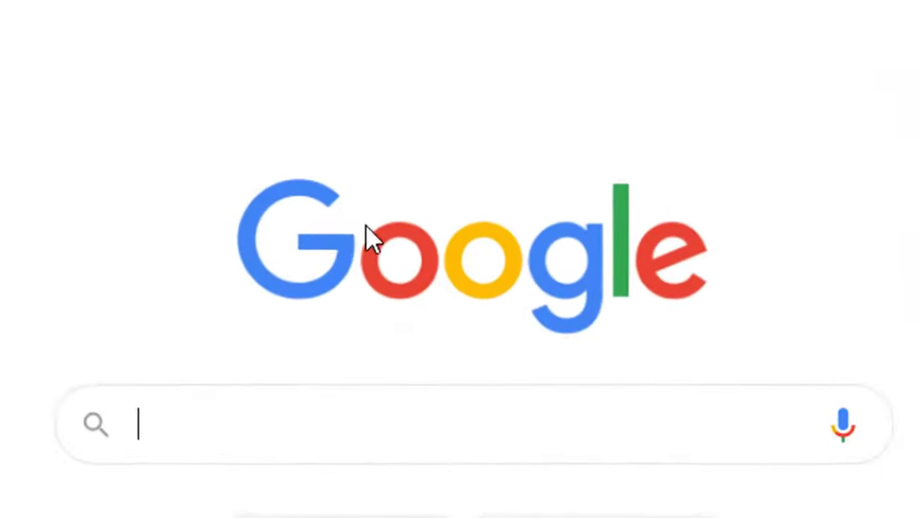
type("eos utility for")
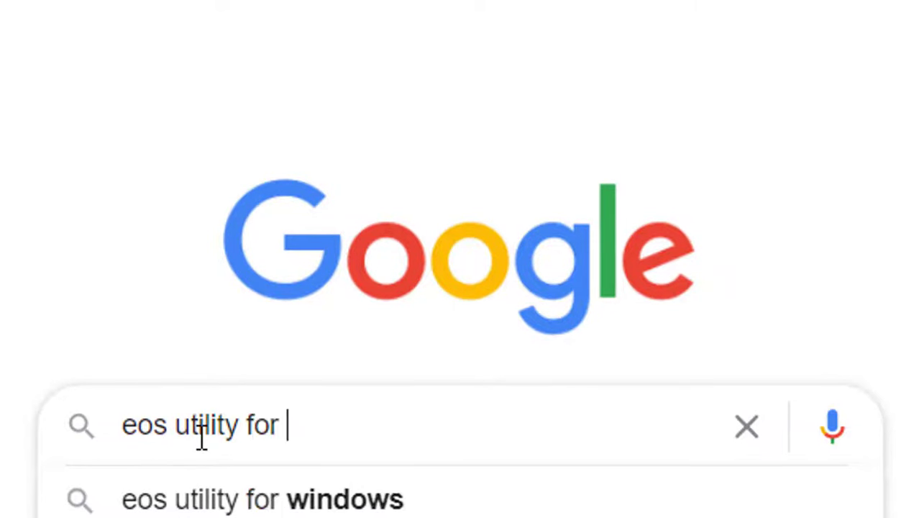
type("canon 1300d")
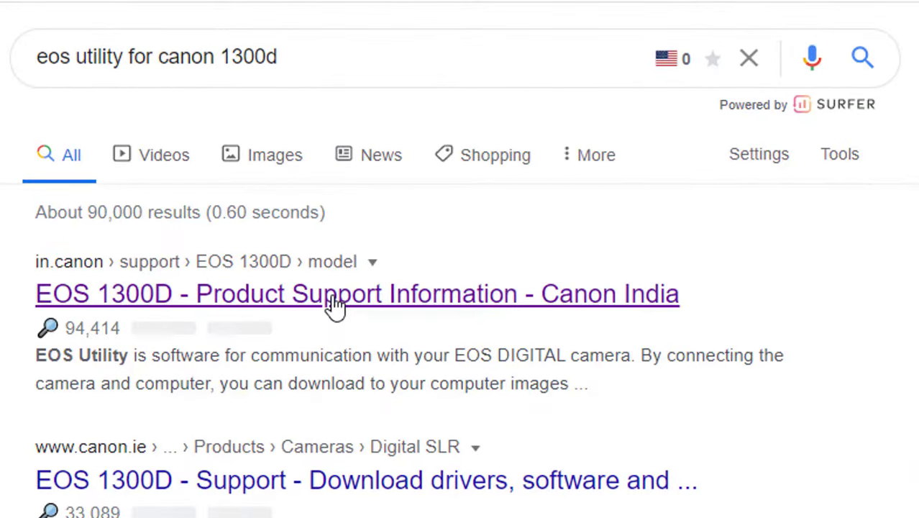
- Download EOS Utility 3.12.10 for Windows from Canon's EOS 1300D support page
left_click(357, 293)
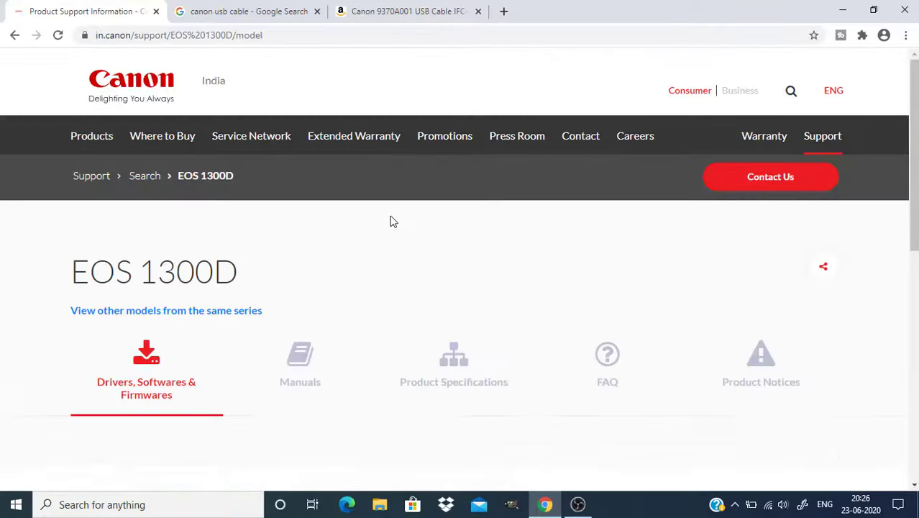
scroll("down", 3)
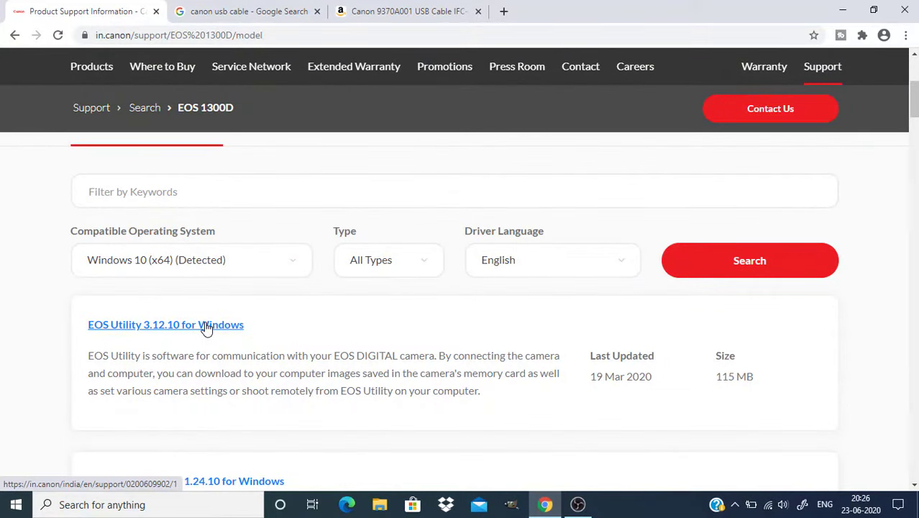
left_click(165, 324)
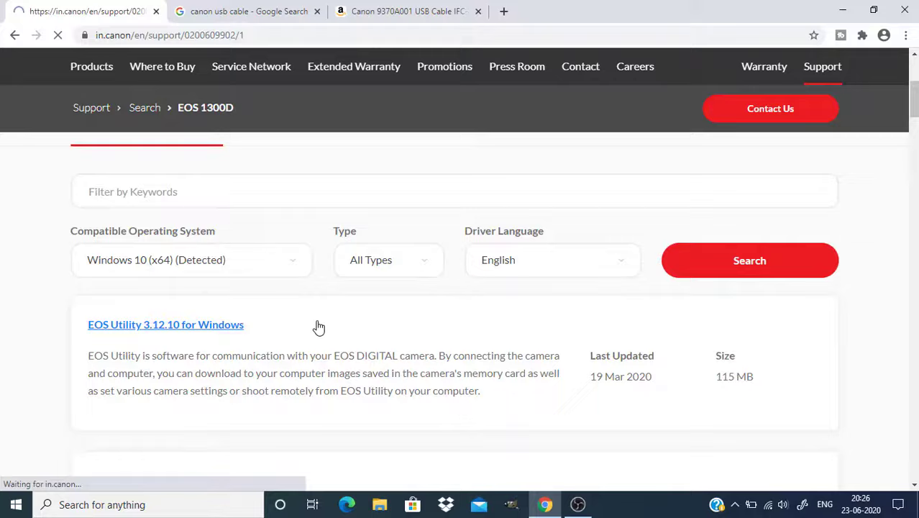
left_click(165, 324)
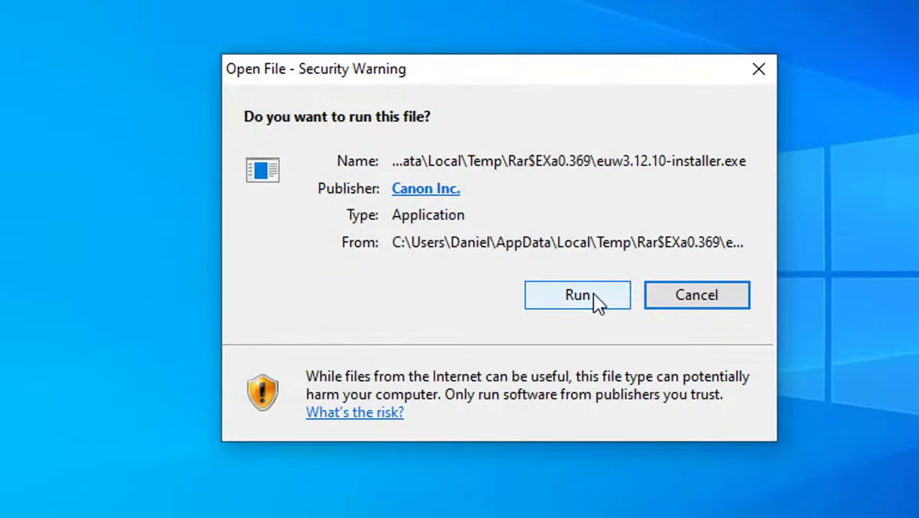
- Run the installer for Asia / India, start installing and accept the license agreement
left_click(577, 295)
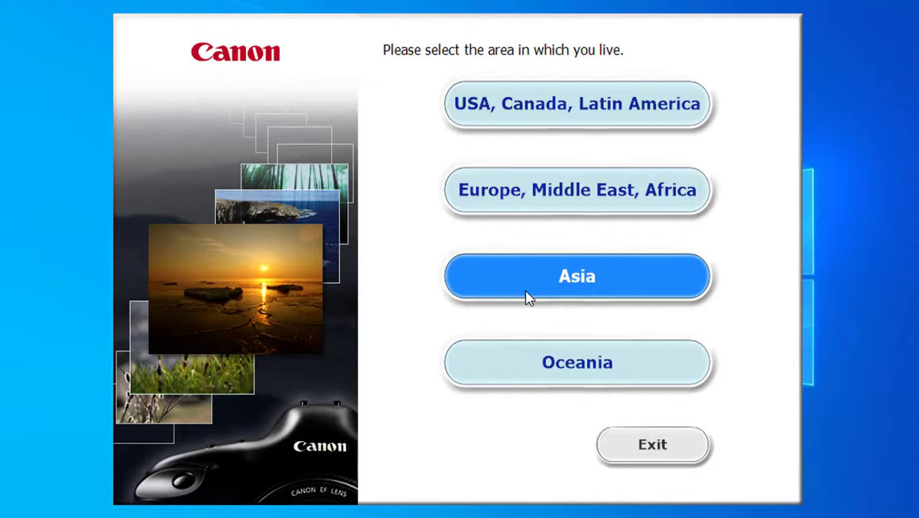
left_click(577, 276)
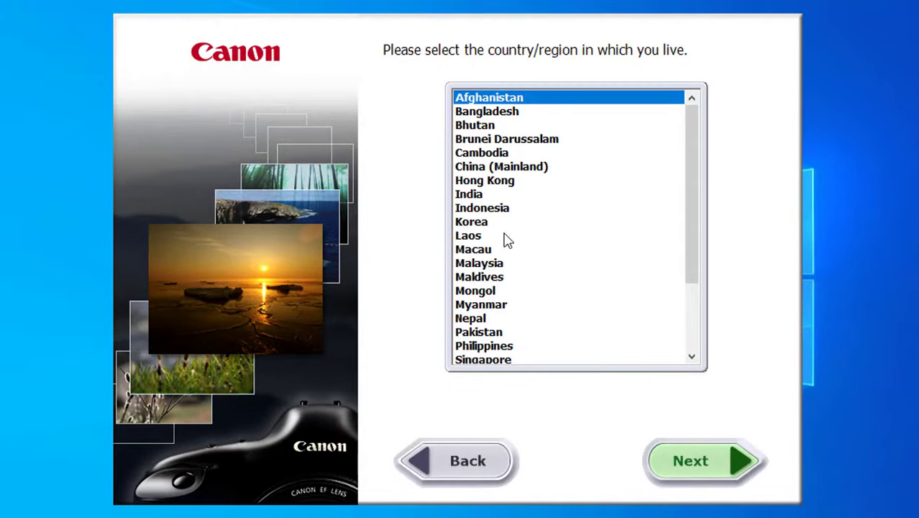
left_click(469, 194)
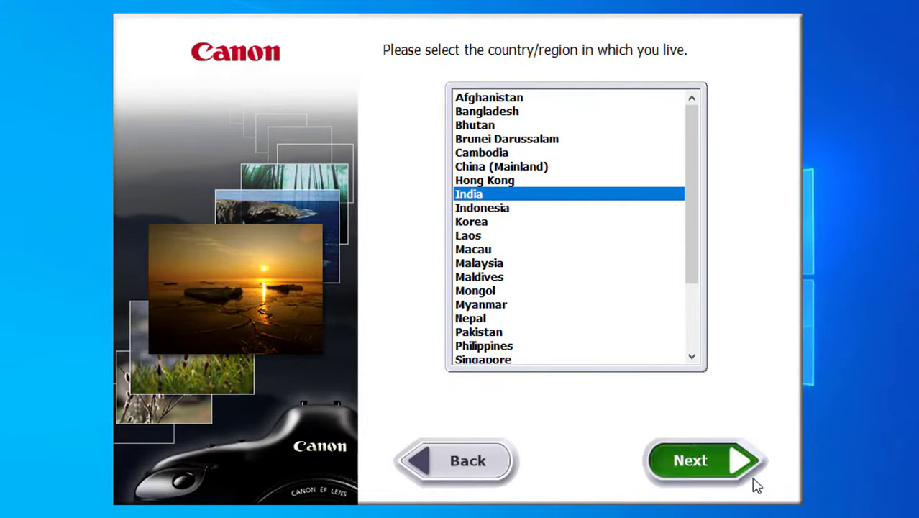
left_click(689, 460)
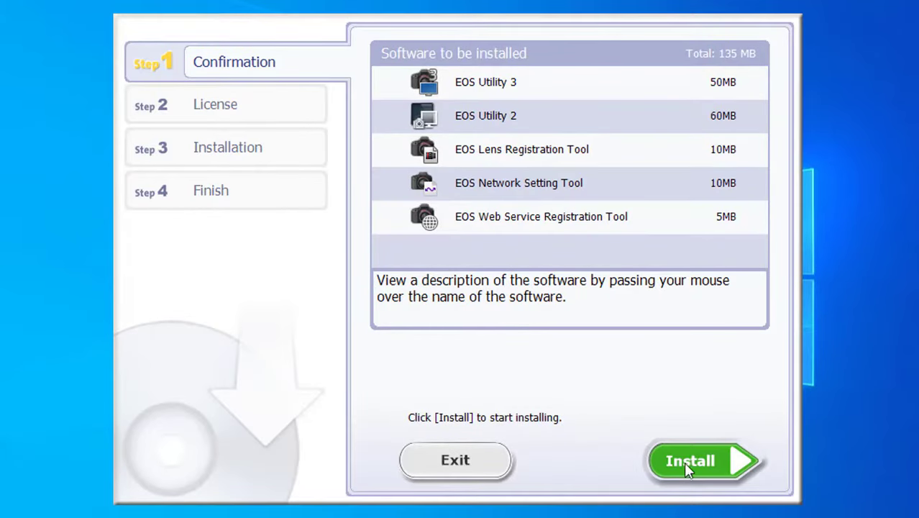
left_click(703, 460)
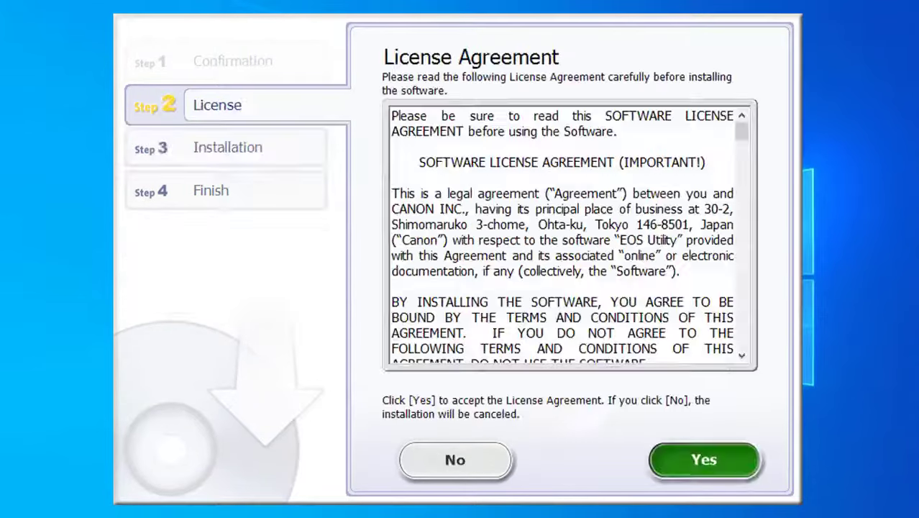
left_click(701, 461)
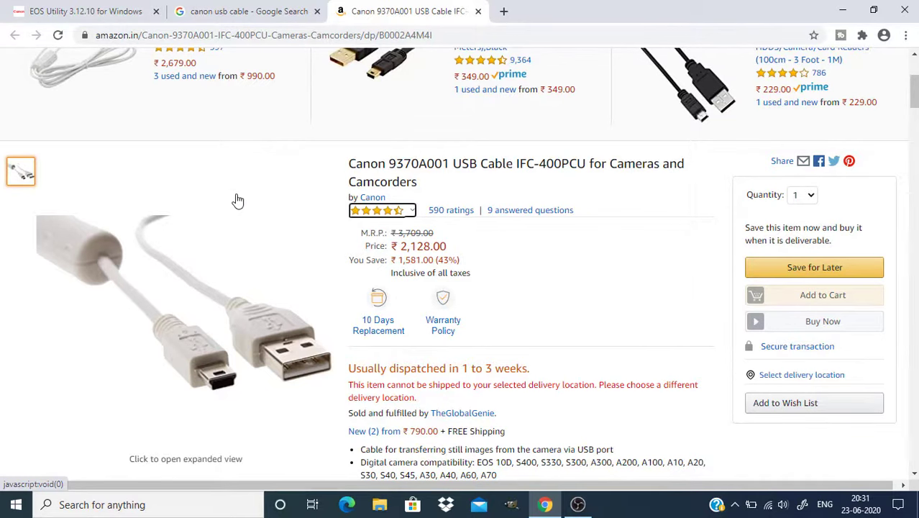
mouse_move(207, 391)
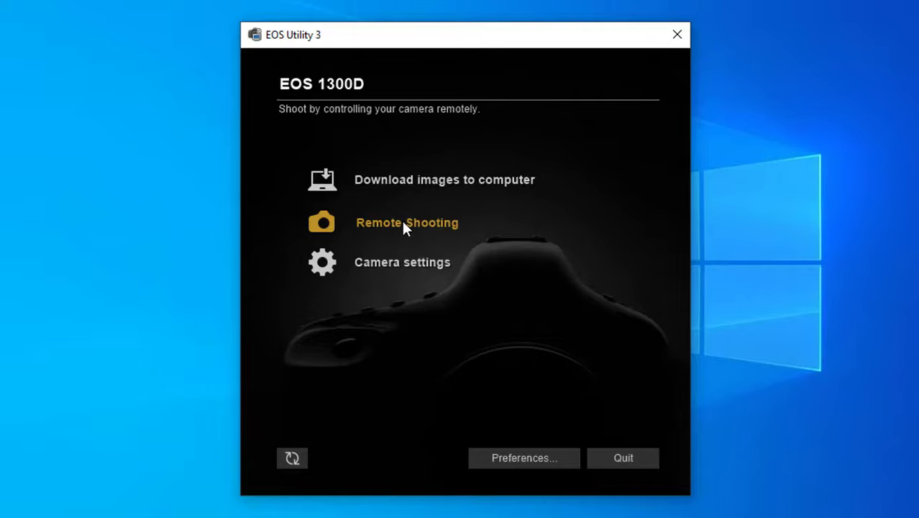
- Start remote shooting with the live view window and set ISO to 3200
left_click(406, 222)
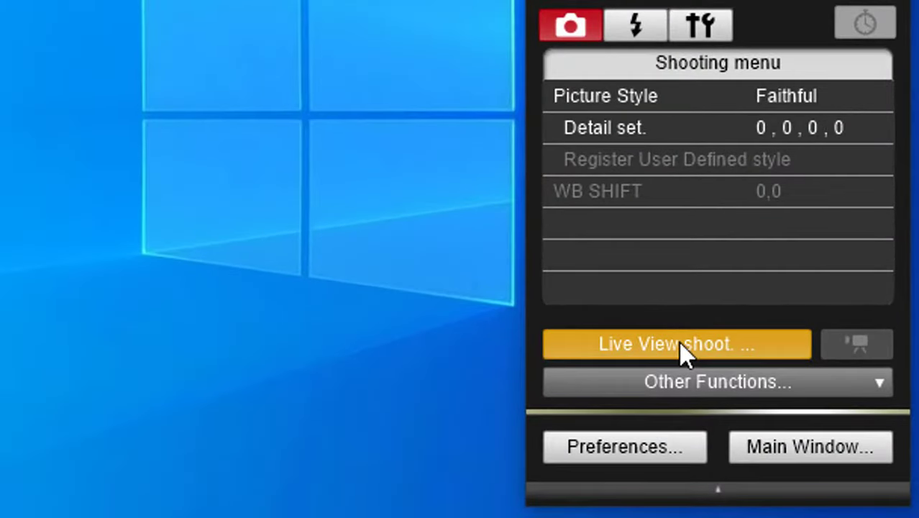
left_click(676, 344)
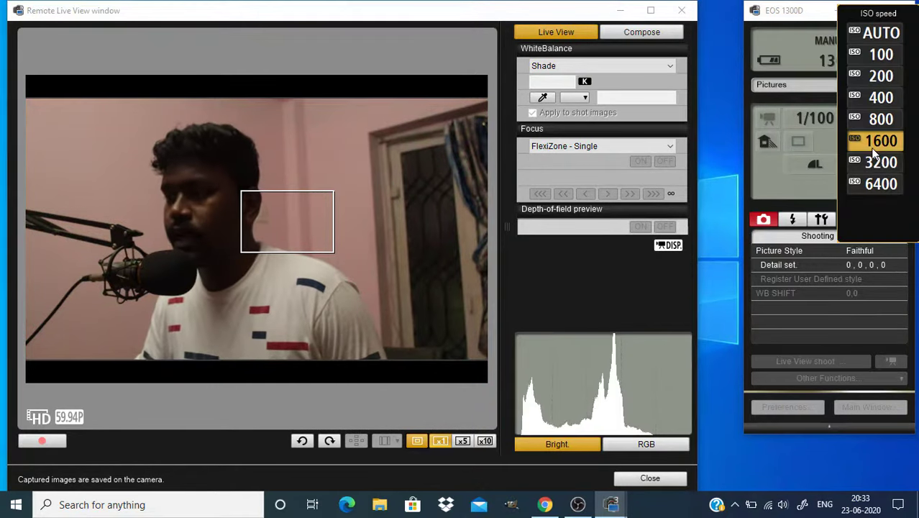
mouse_move(880, 170)
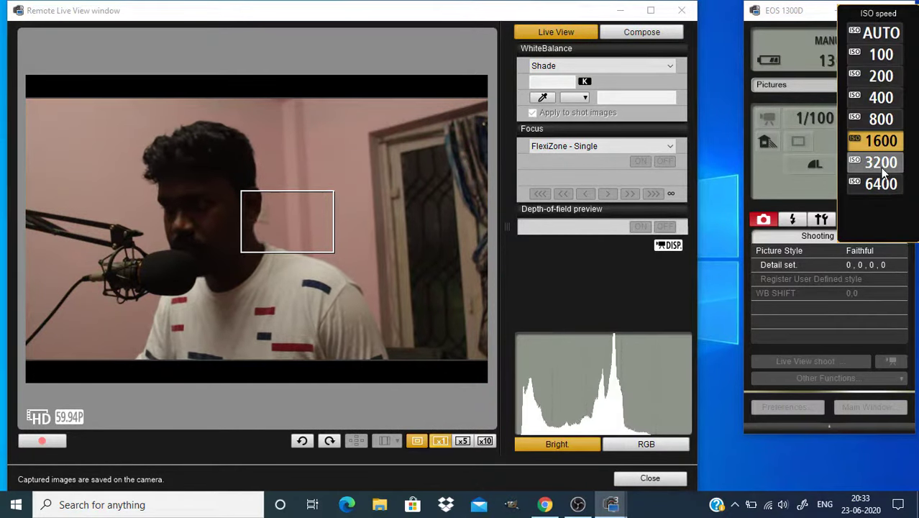
left_click(880, 158)
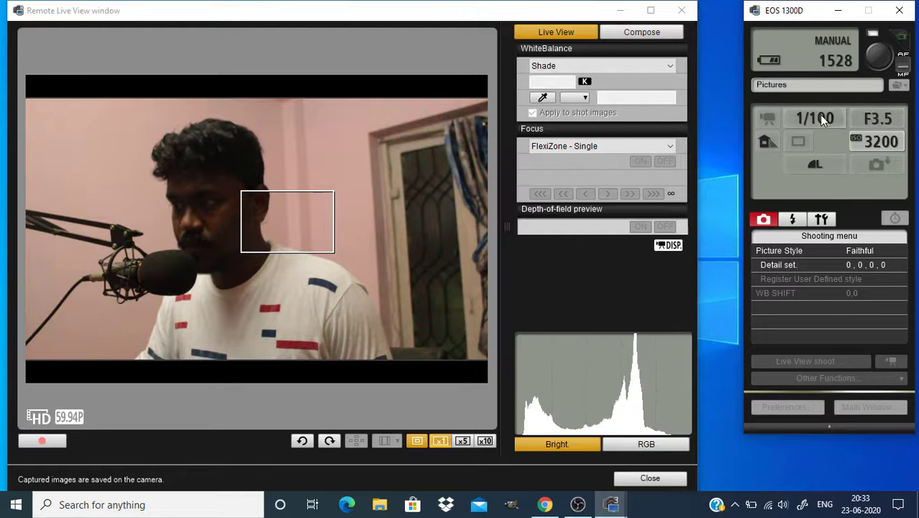
- Set the camera's shutter speed to 1/125
left_click(814, 118)
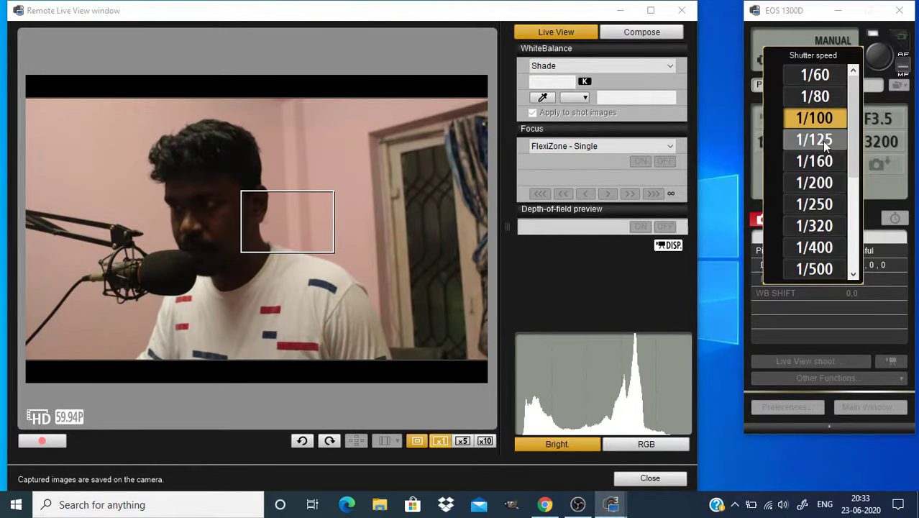
left_click(814, 139)
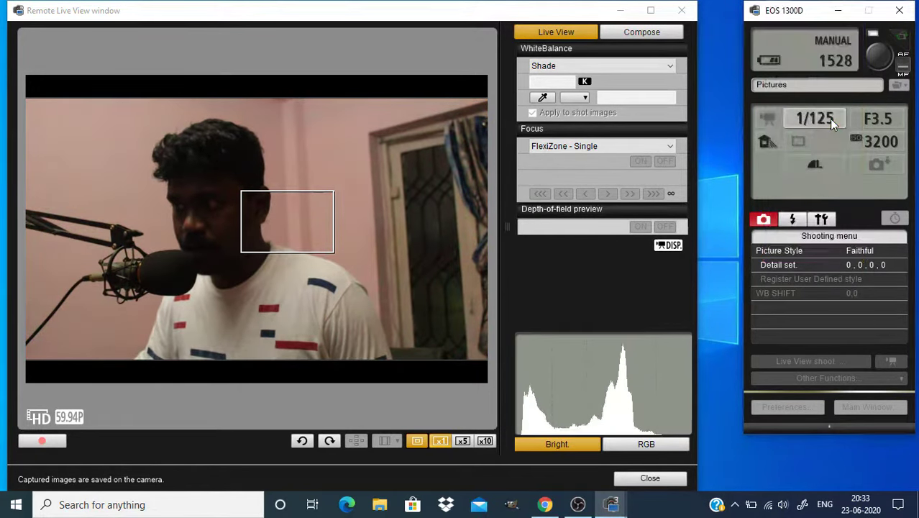
left_click(814, 118)
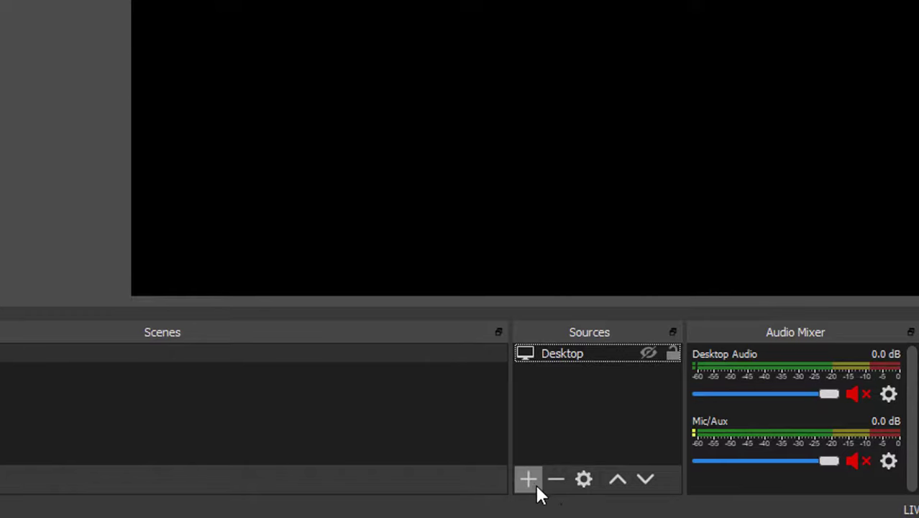
- Create a new Window Capture source named 'Canon'
left_click(527, 479)
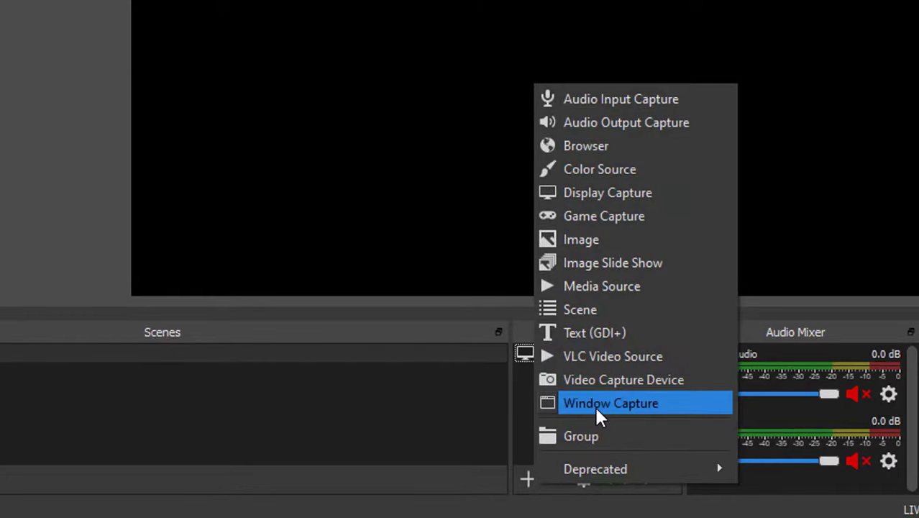
left_click(609, 403)
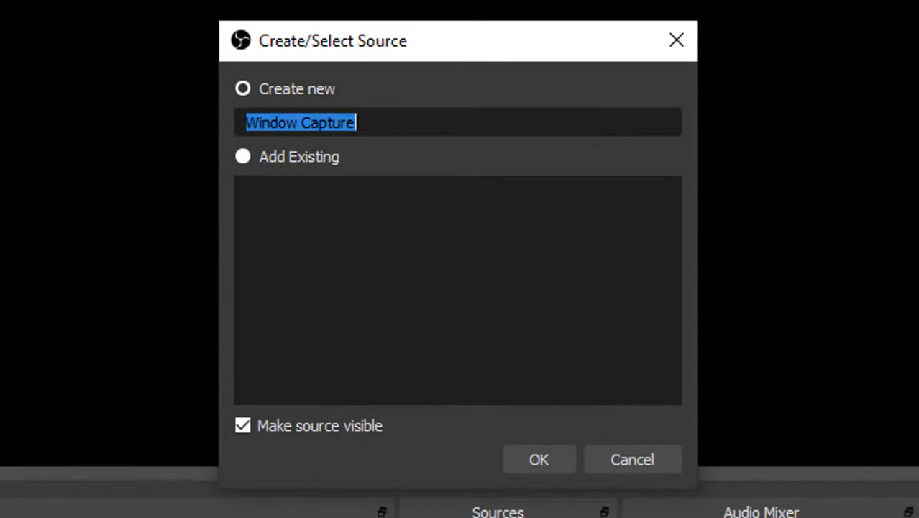
key("Delete")
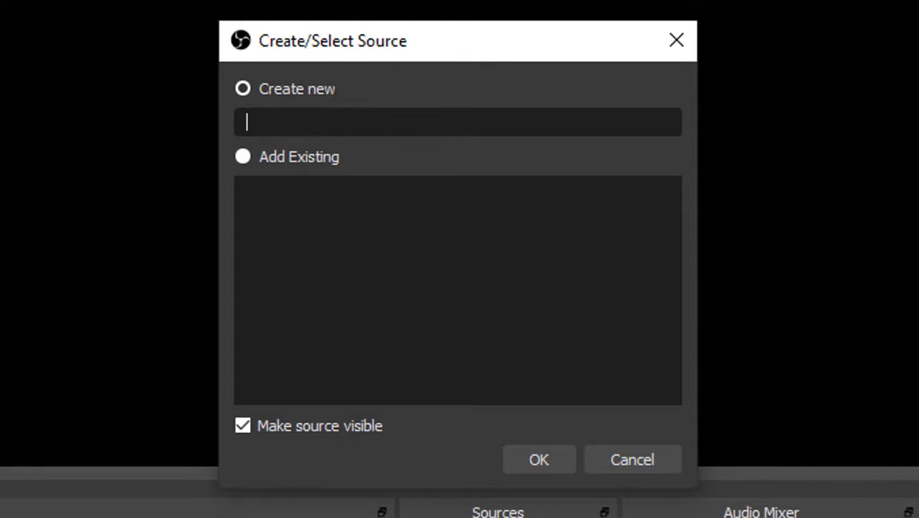
type("Canon")
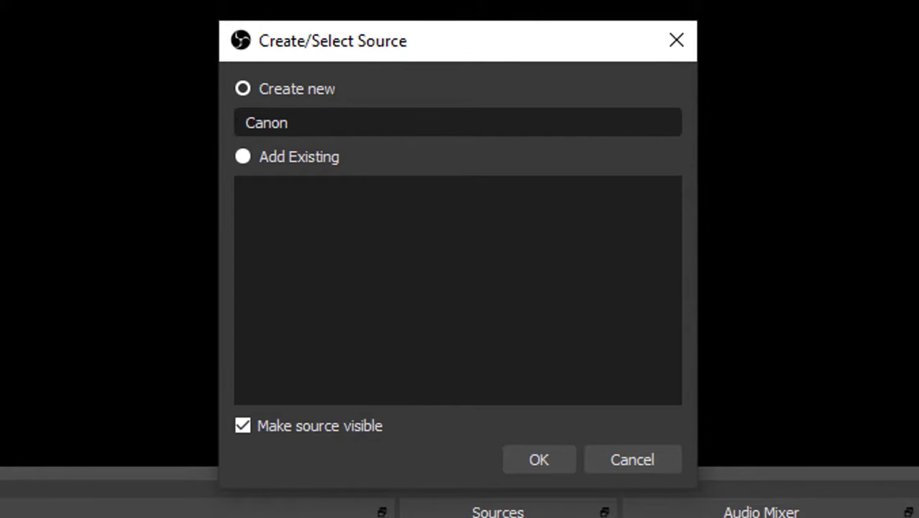
left_click(538, 460)
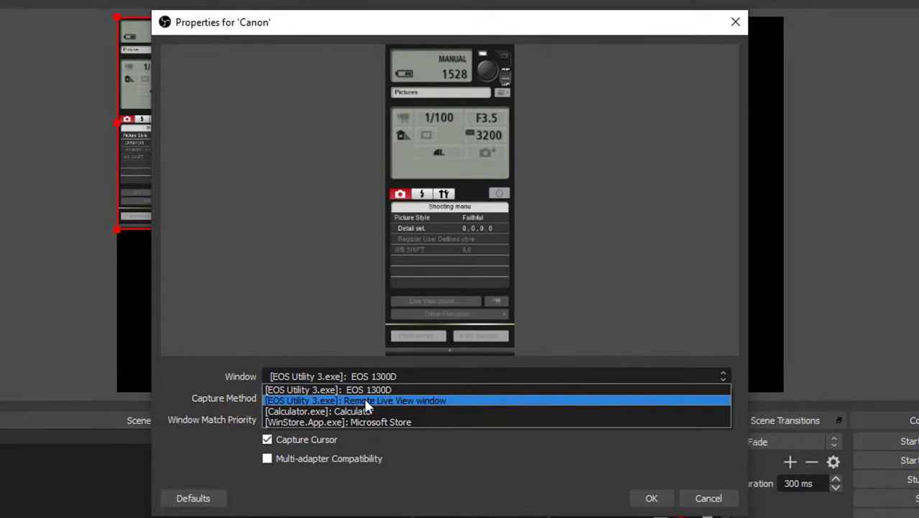
- Point the source at the Remote Live View window with Capture Cursor off and confirm
left_click(355, 399)
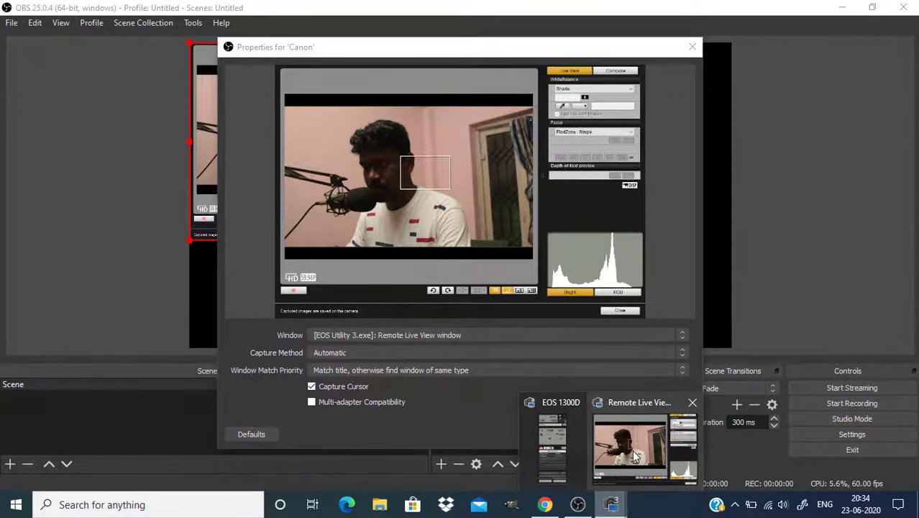
left_click(630, 446)
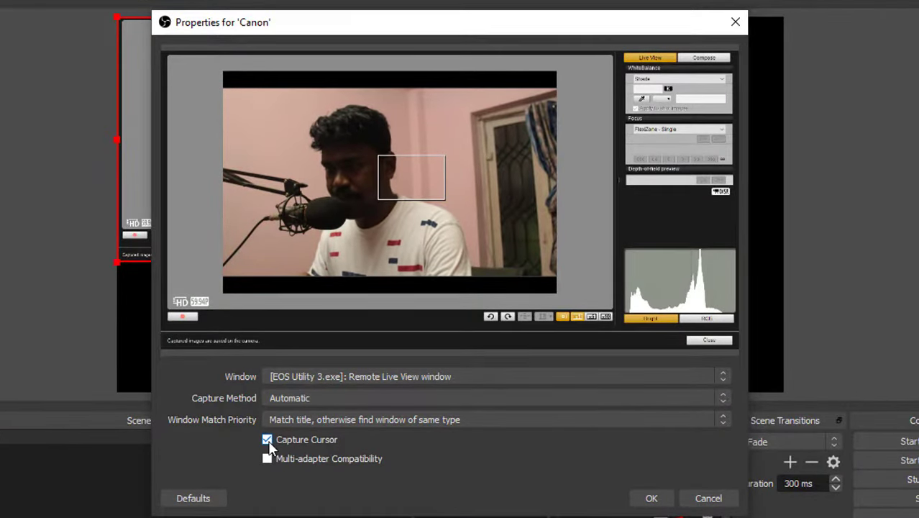
left_click(268, 440)
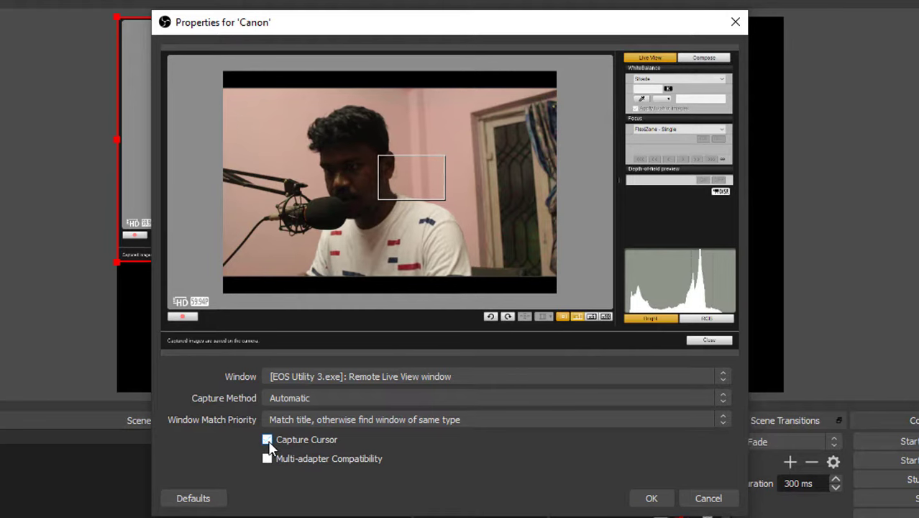
left_click(650, 497)
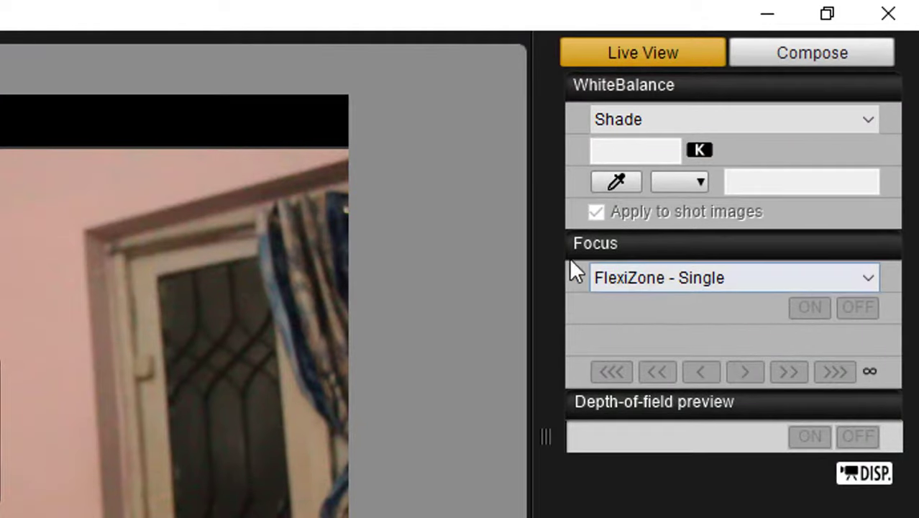
- Switch live view focus to Face live mode and bring OBS Studio back to the front
left_click(733, 278)
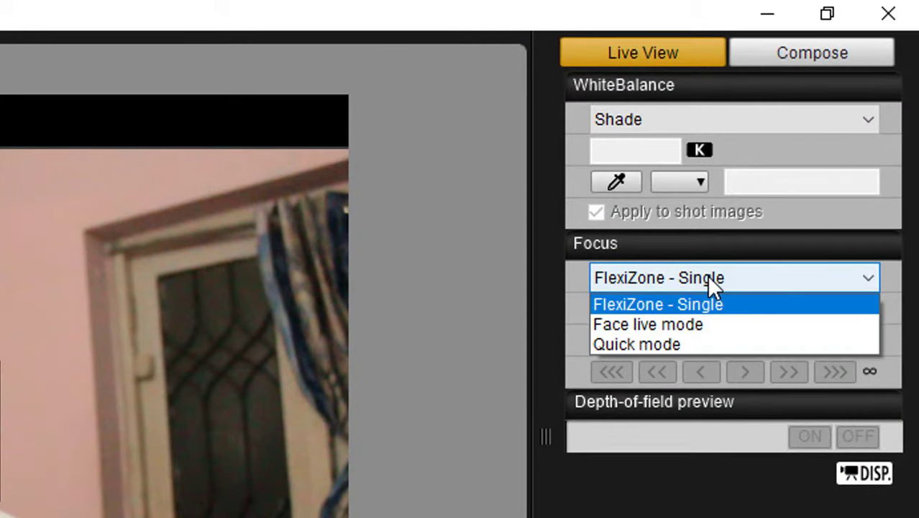
left_click(647, 324)
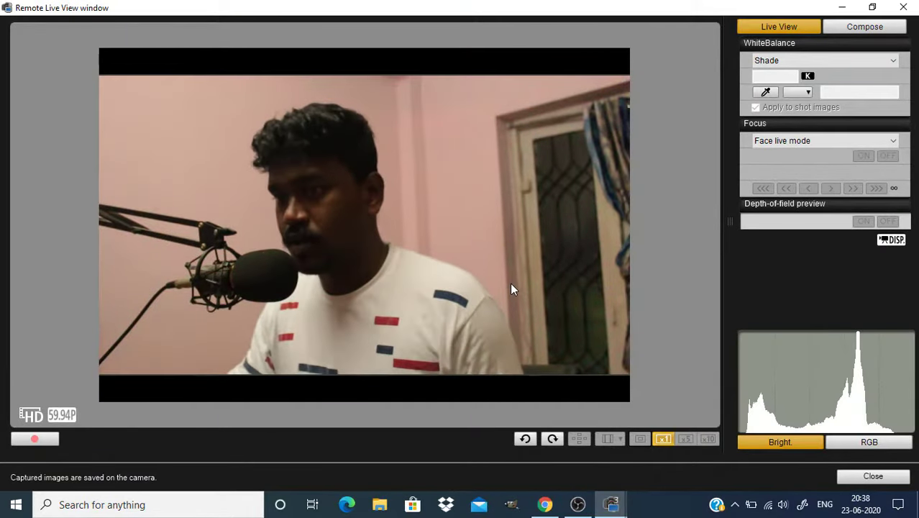
left_click(578, 503)
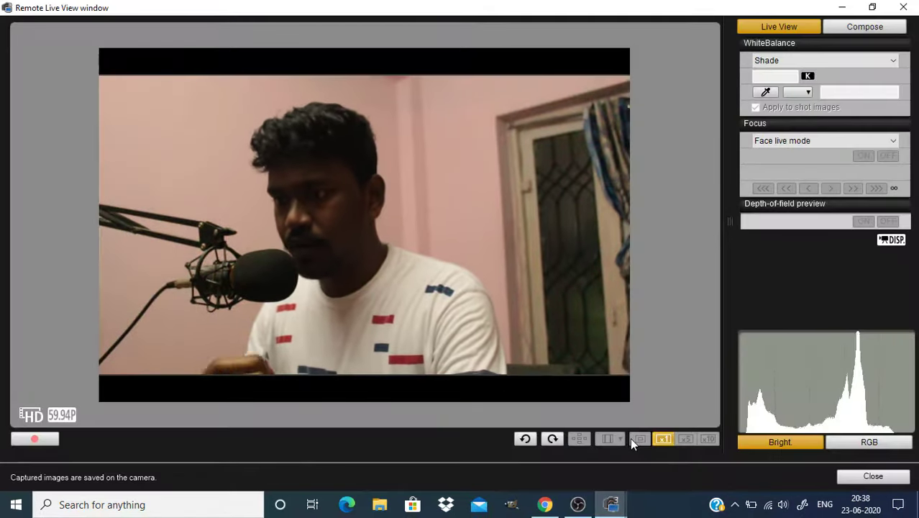
left_click(578, 503)
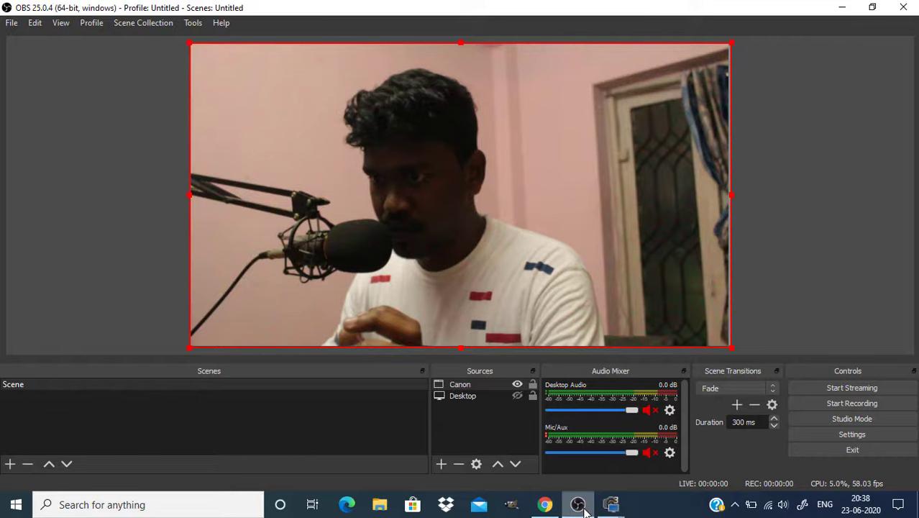